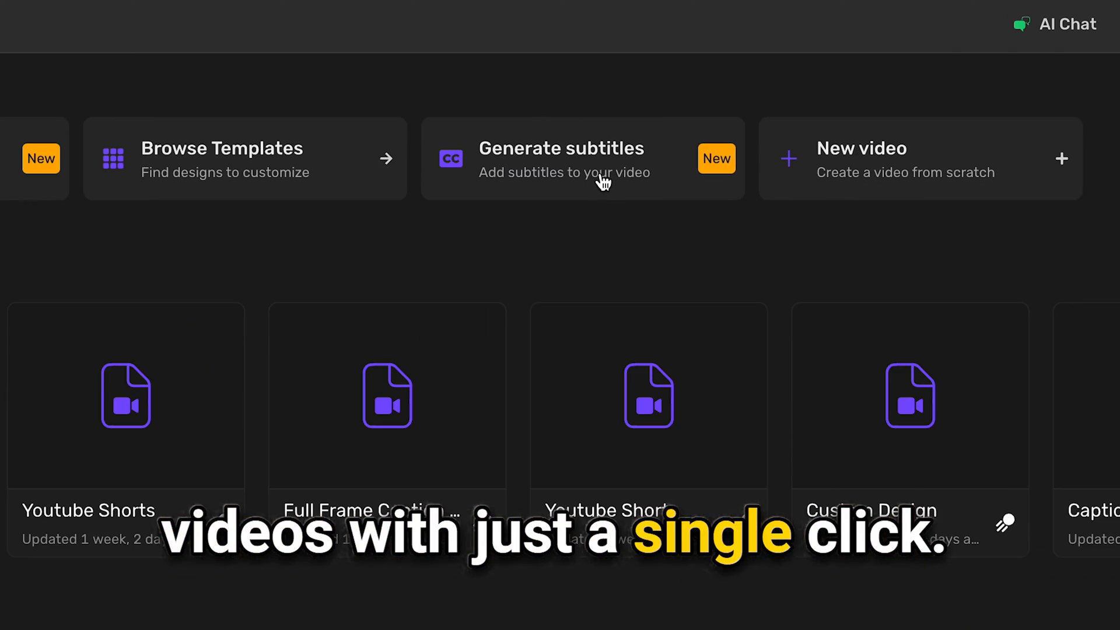
# Launch Generate Subtitles and browse the portrait subtitle templates before returning to the dashboard.
pyautogui.click(561, 158)
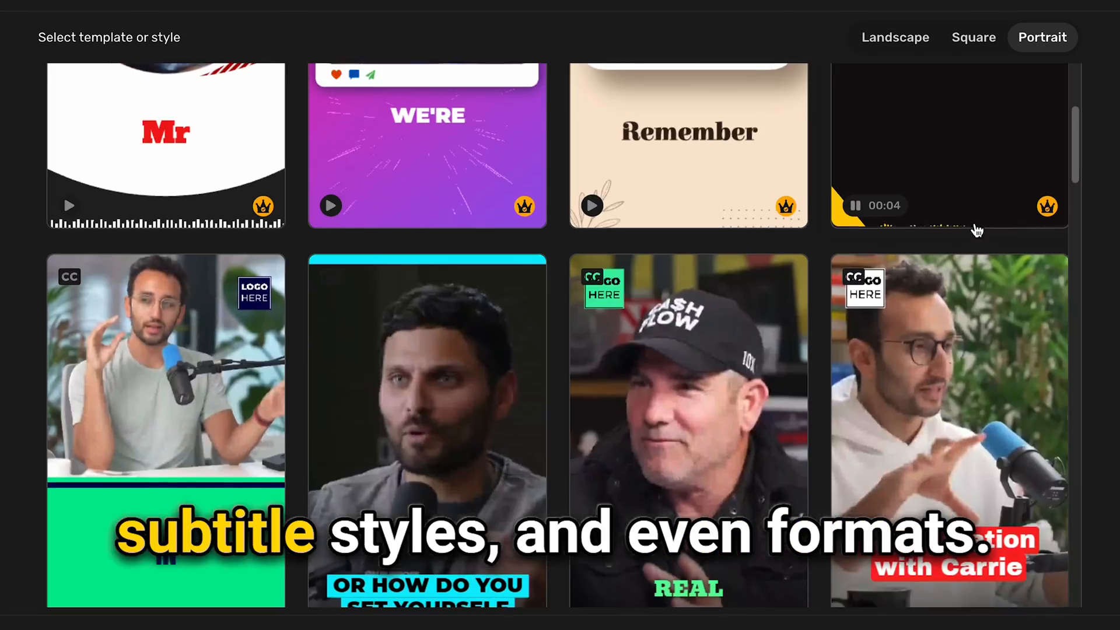
pyautogui.scroll(-3)
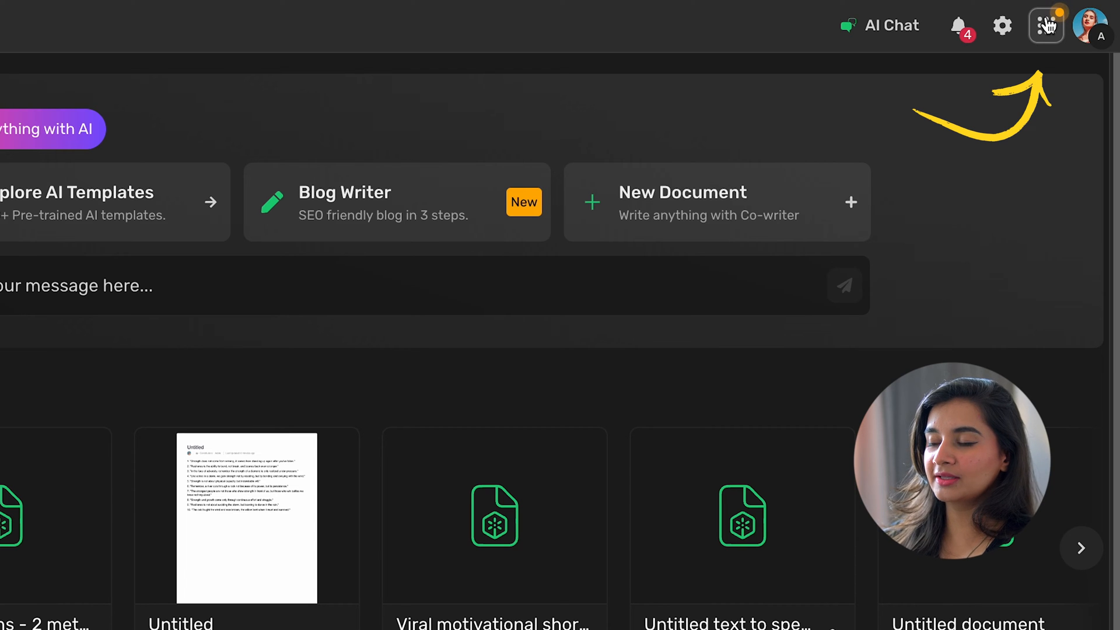
# From the apps menu go to Video and launch Generate Subtitles to list the templates.
pyautogui.click(1046, 25)
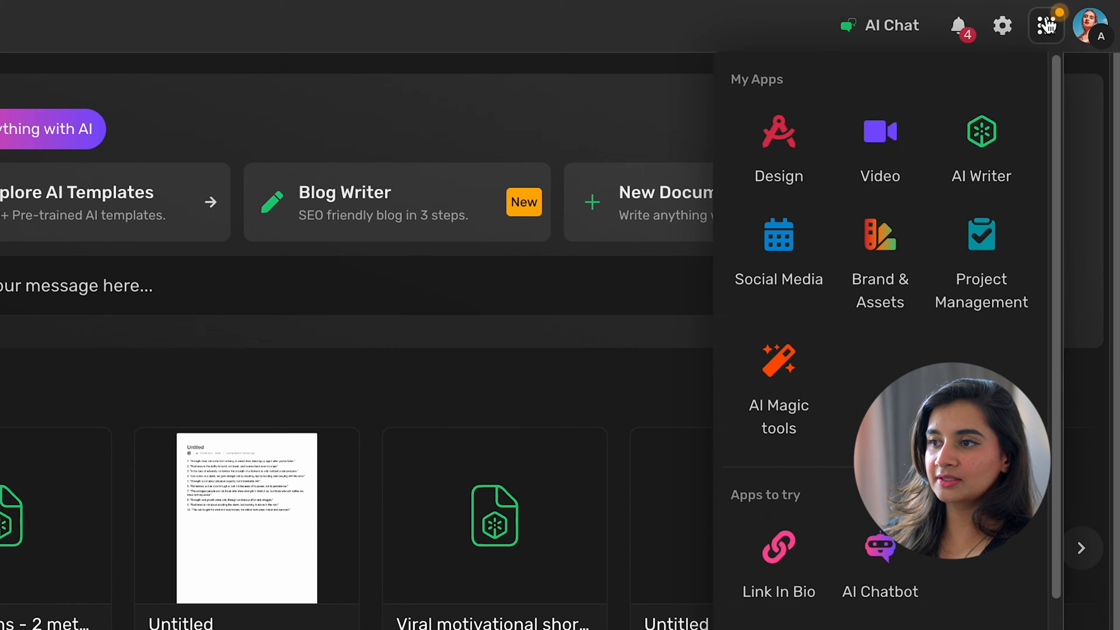
pyautogui.click(880, 132)
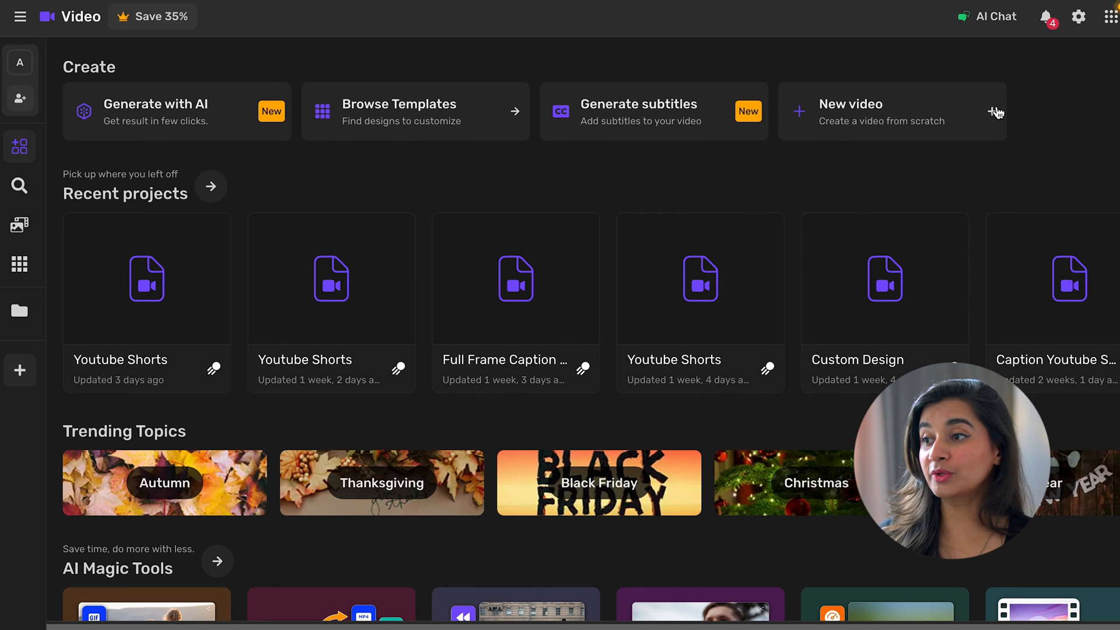
pyautogui.moveTo(677, 108)
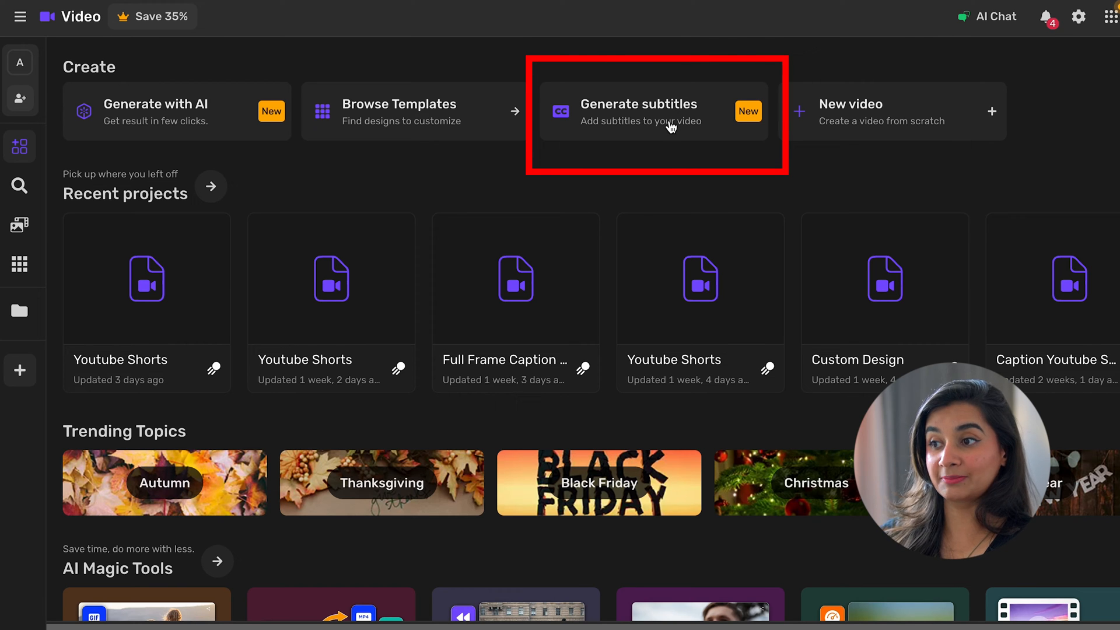
pyautogui.click(641, 112)
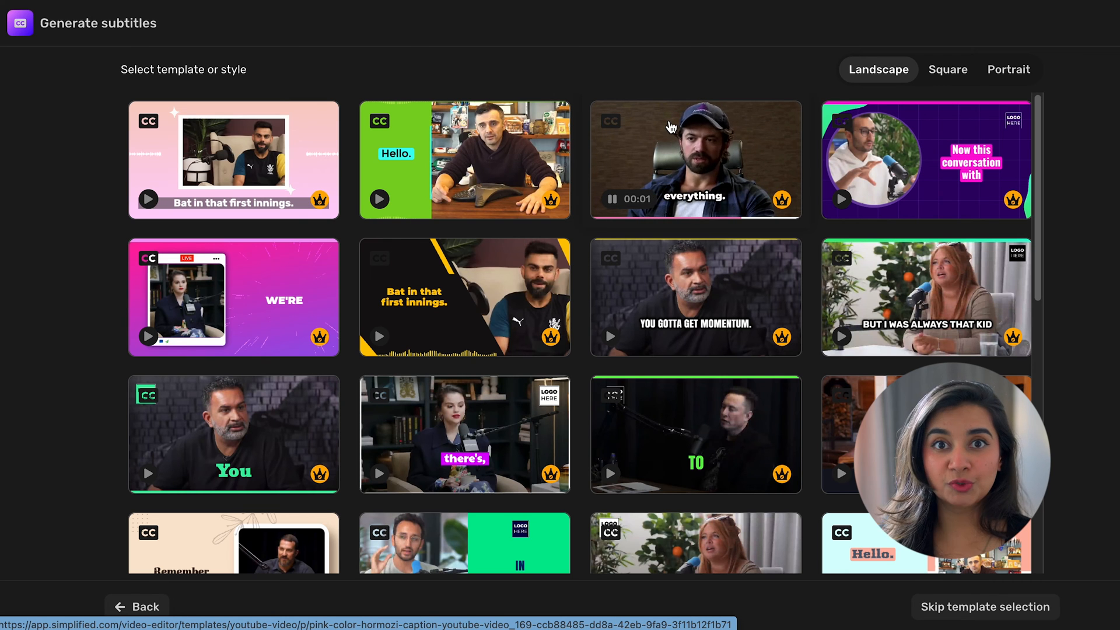
# Choose the portrait 'Entrepreneurship is cool.' template and proceed to video upload.
pyautogui.click(1009, 69)
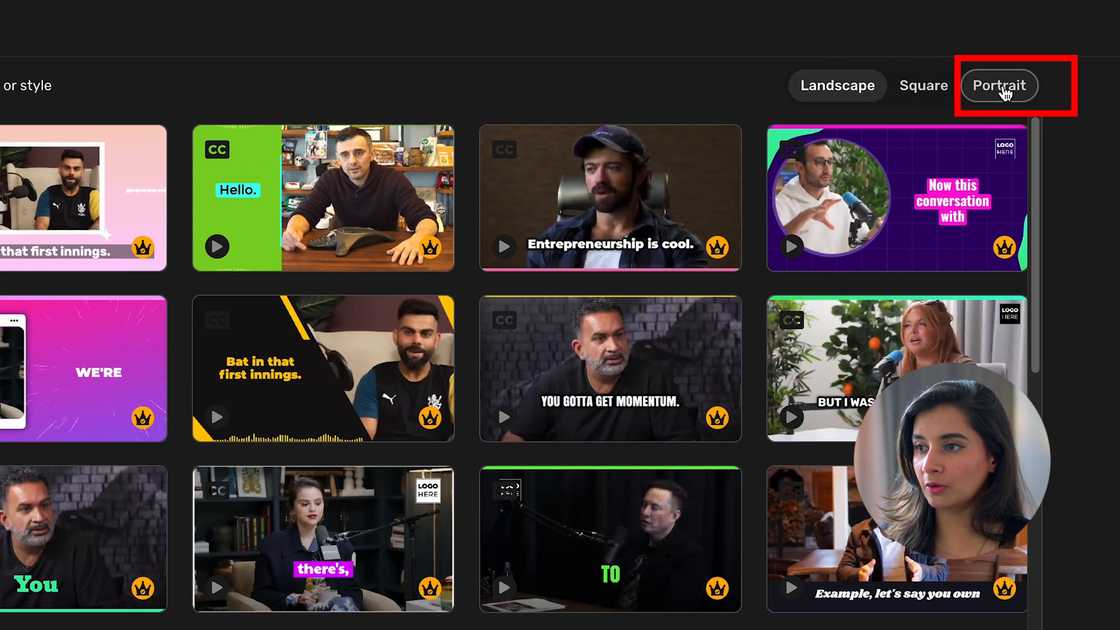
pyautogui.click(999, 85)
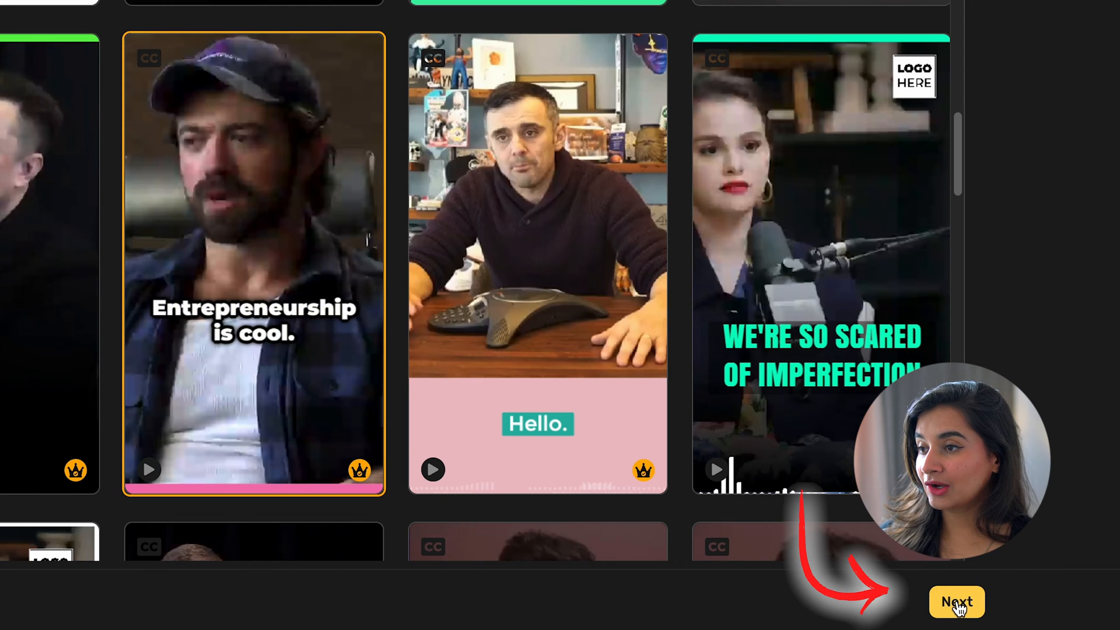
pyautogui.click(957, 602)
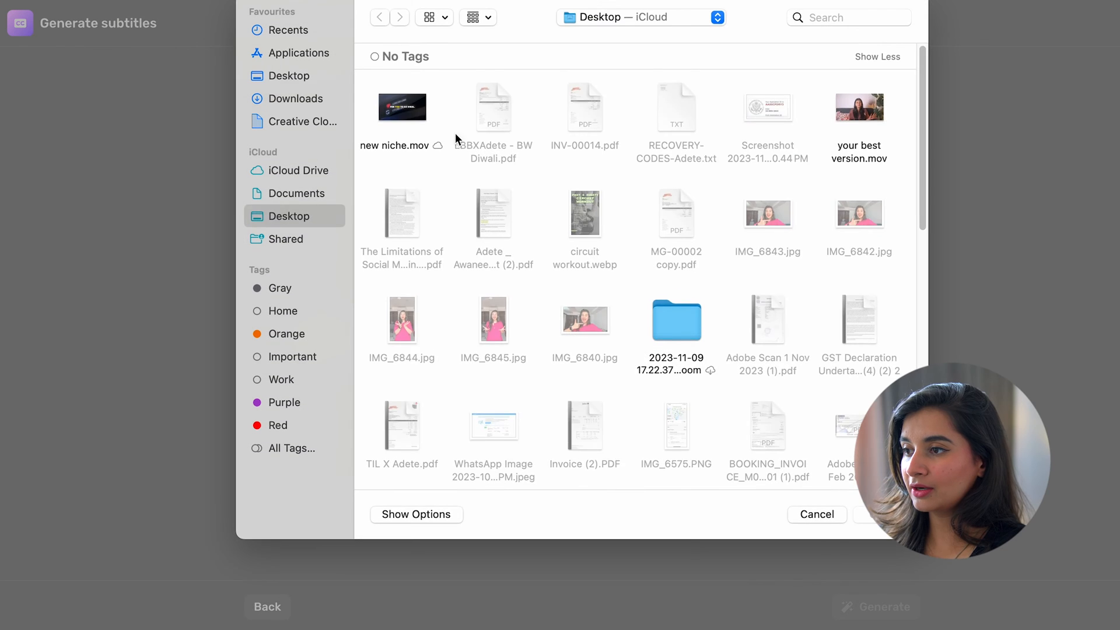
# Upload the portrait clip and generate English US captions and transcript.
pyautogui.click(294, 98)
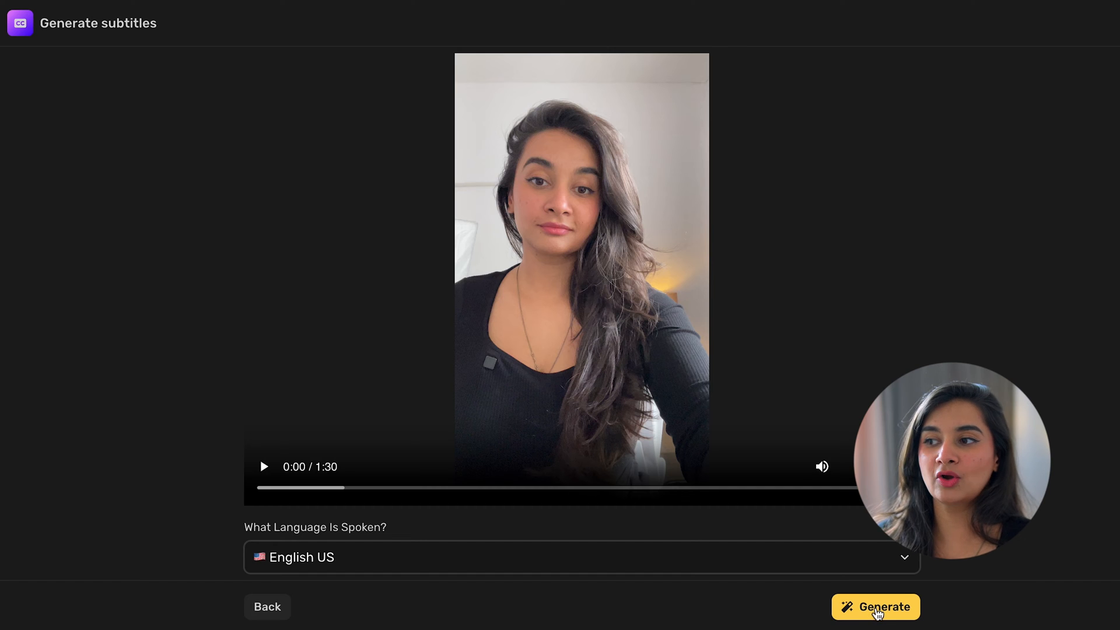
pyautogui.click(875, 607)
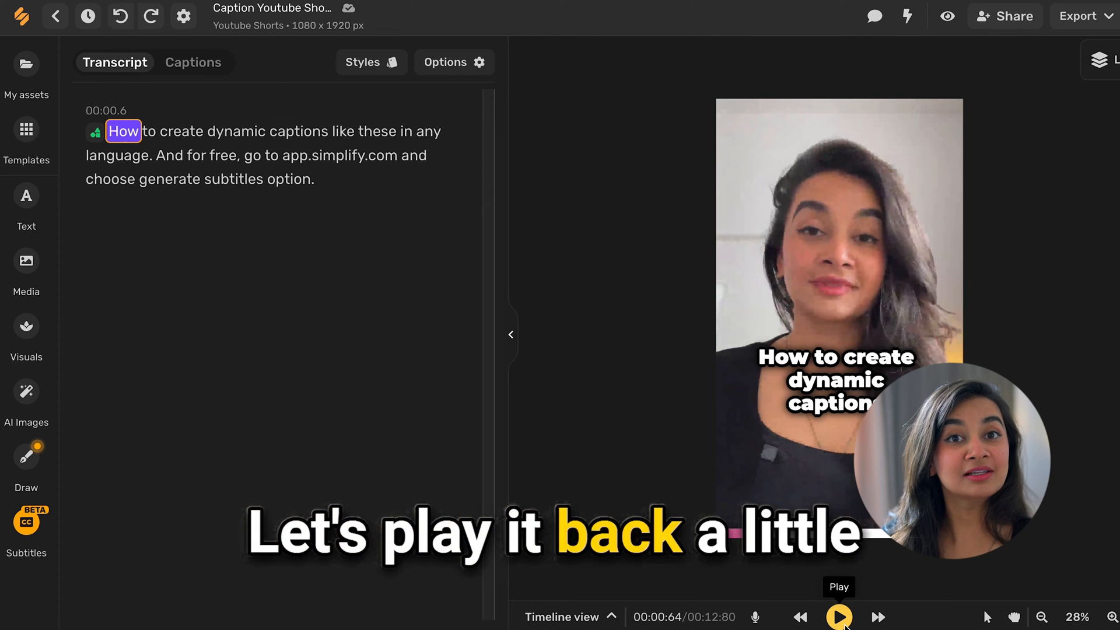
# Preview the captions, then correct the transcript to 'And for free! Go to app.simplify.com'.
pyautogui.click(839, 616)
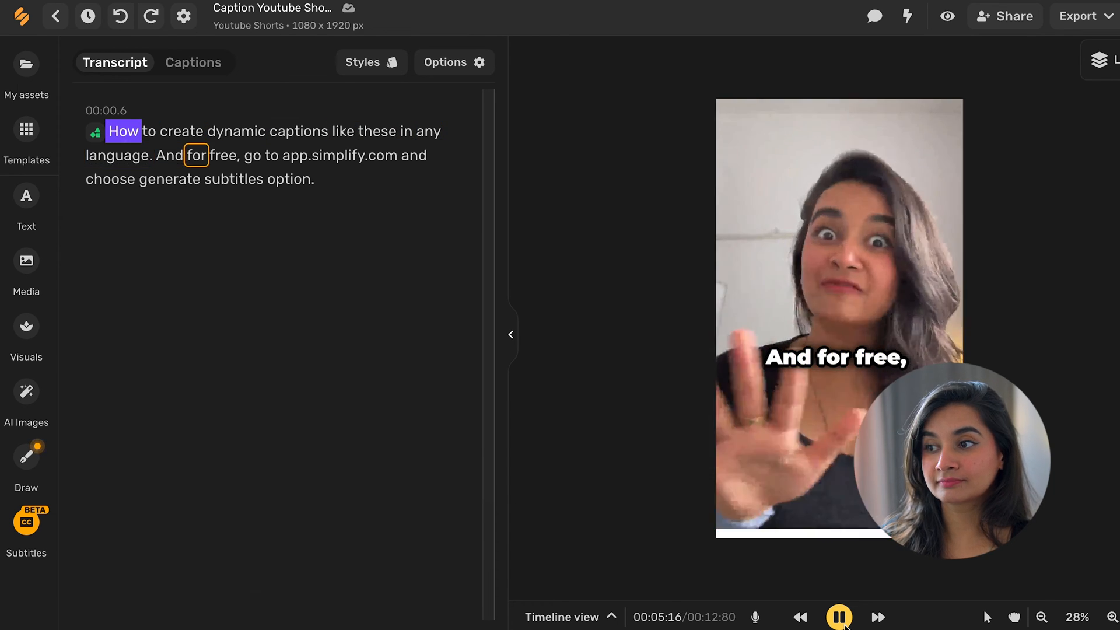
pyautogui.click(839, 616)
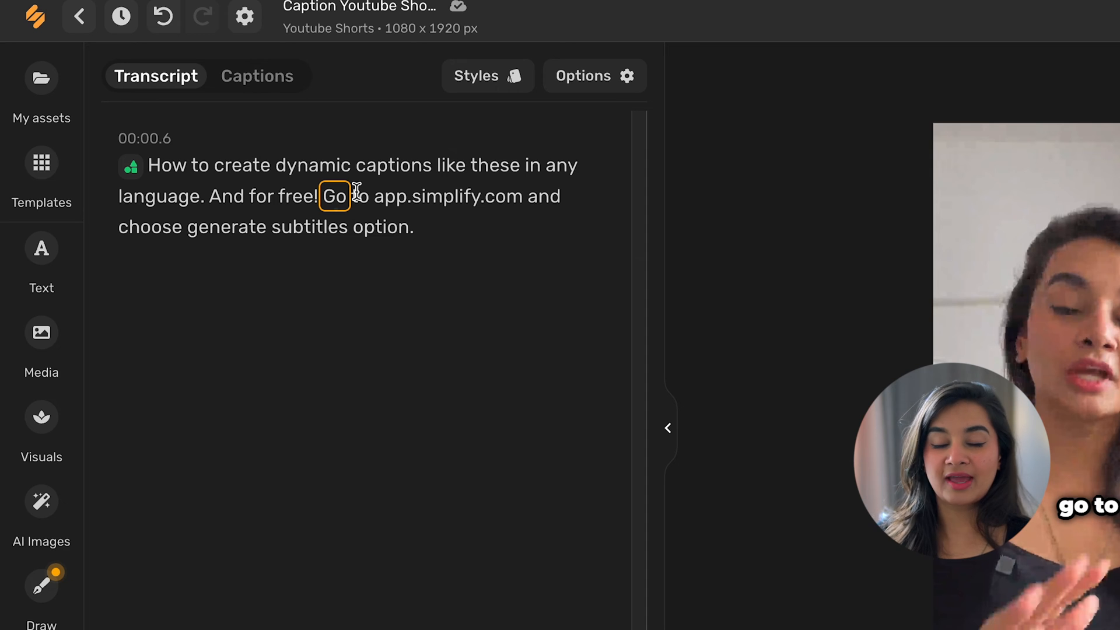
# Replay the edited caption and capitalise 'Generate Subtitles' in the last sentence.
pyautogui.click(668, 429)
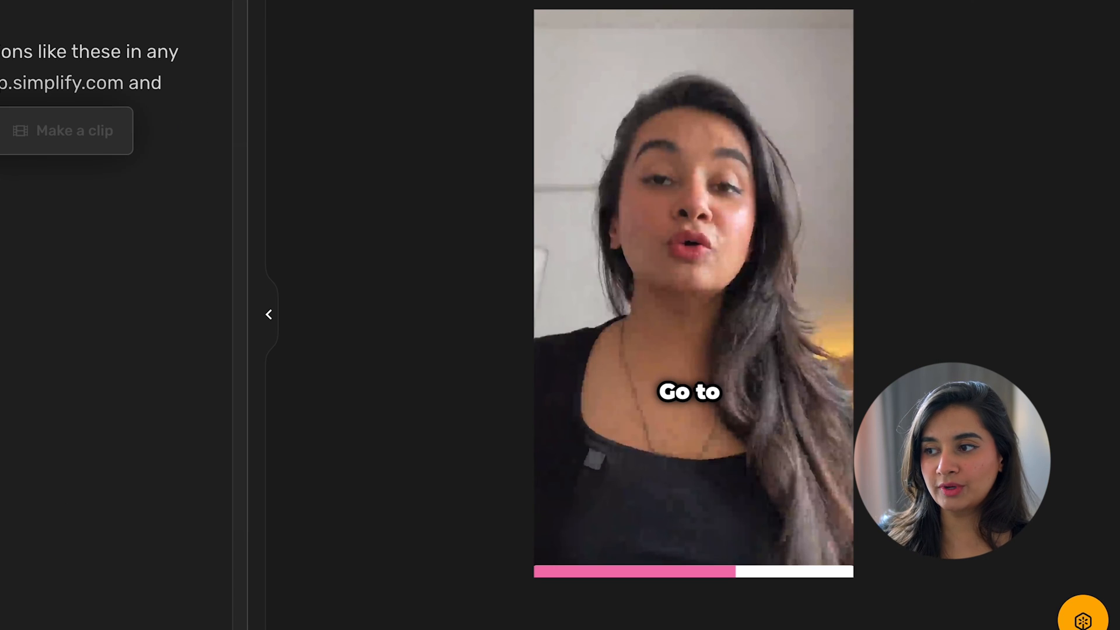
pyautogui.click(269, 314)
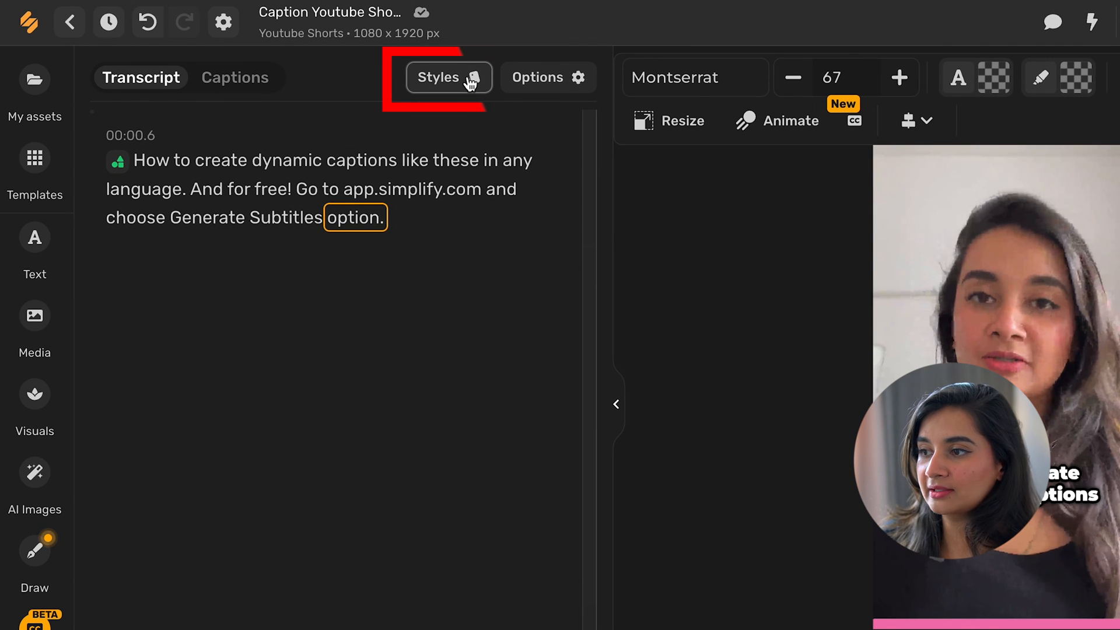
# Apply the green-highlight caption style with uppercase text case and Float animation.
pyautogui.click(450, 77)
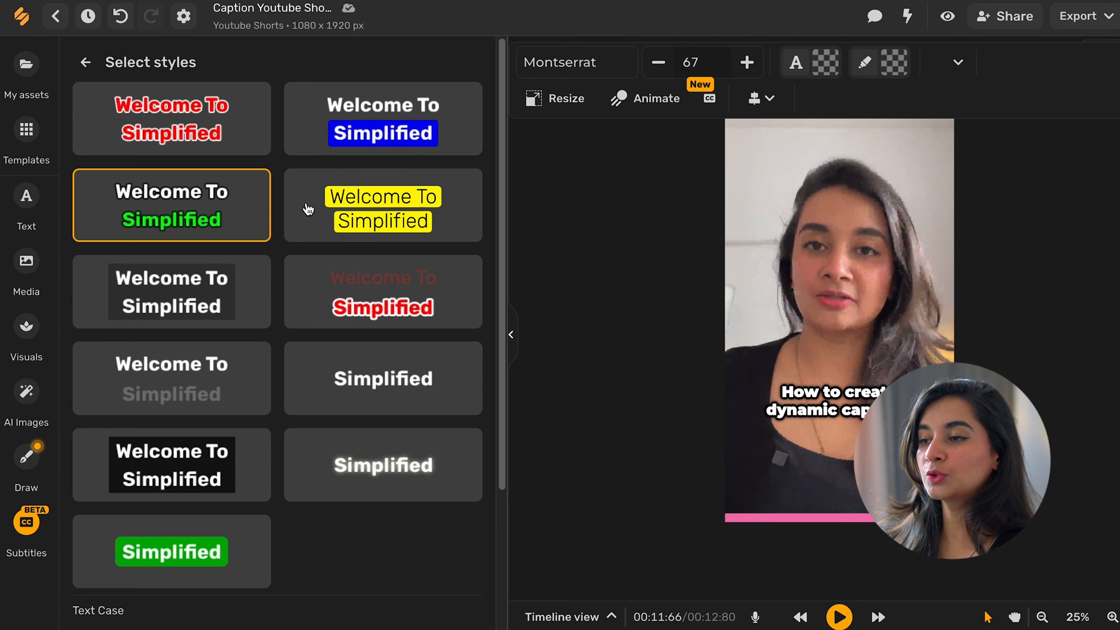
pyautogui.scroll(-3)
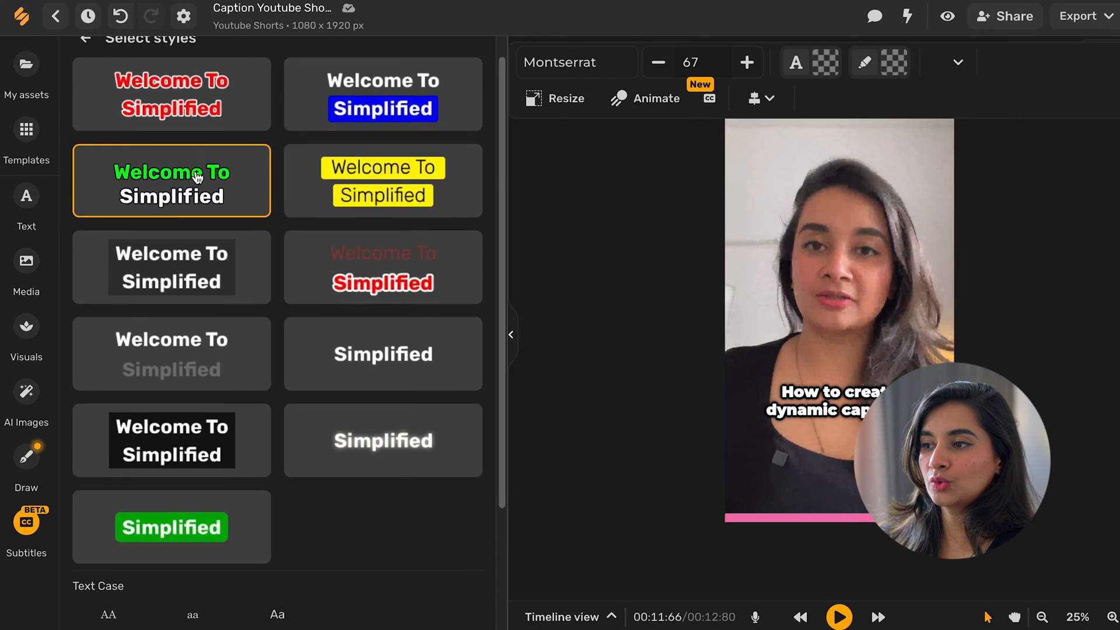
pyautogui.scroll(-3)
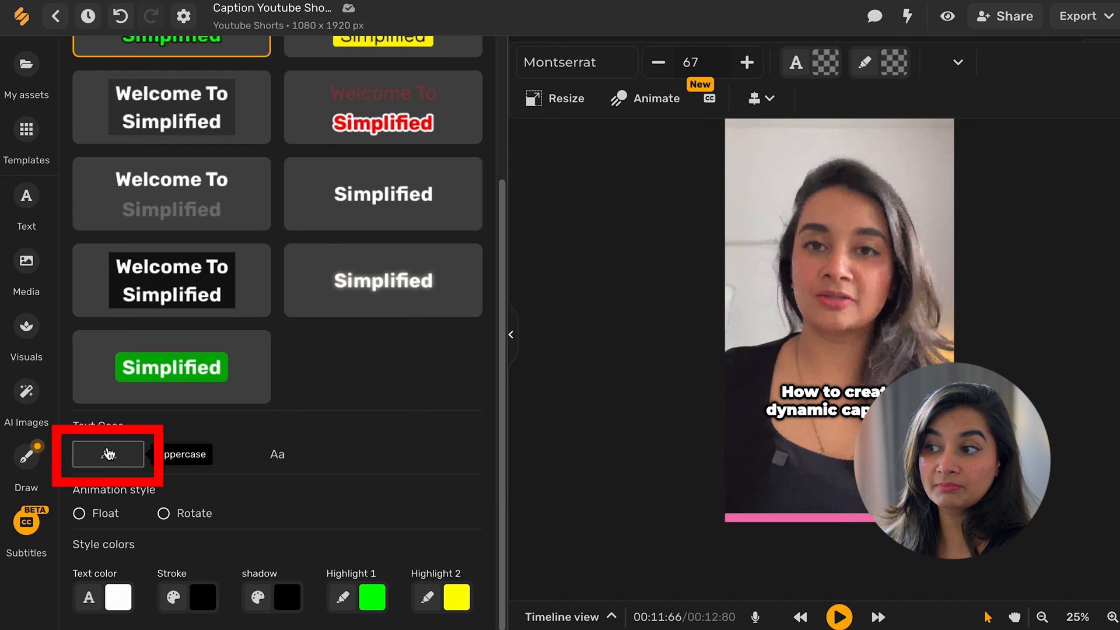
pyautogui.click(107, 454)
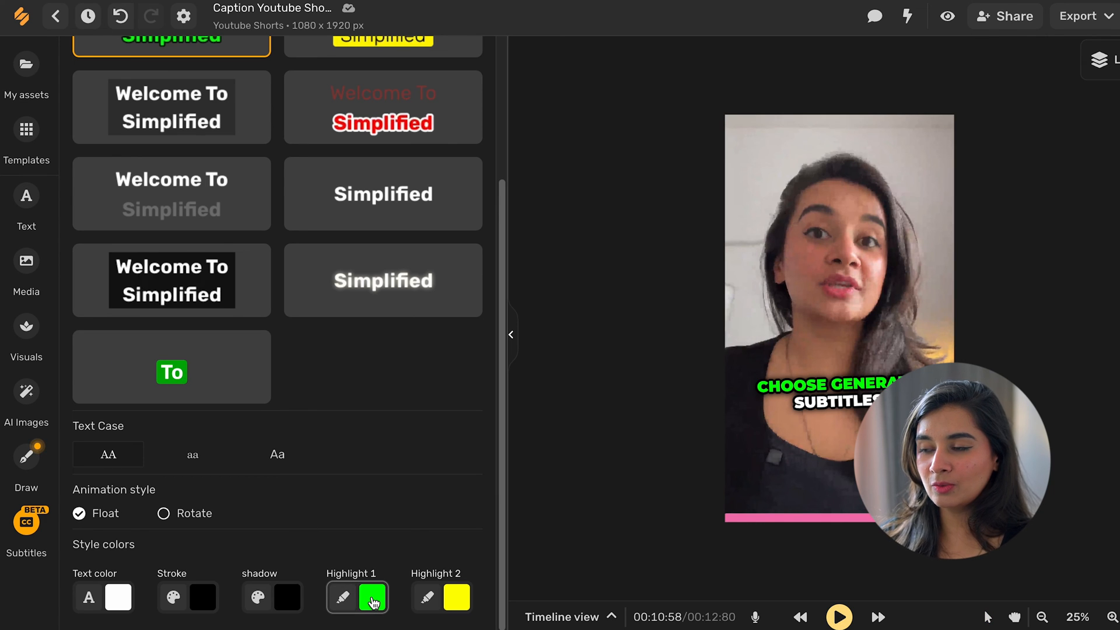
# Check the Highlight 1 colour in the Custom Color picker, leaving it at green 00ff00.
pyautogui.click(370, 599)
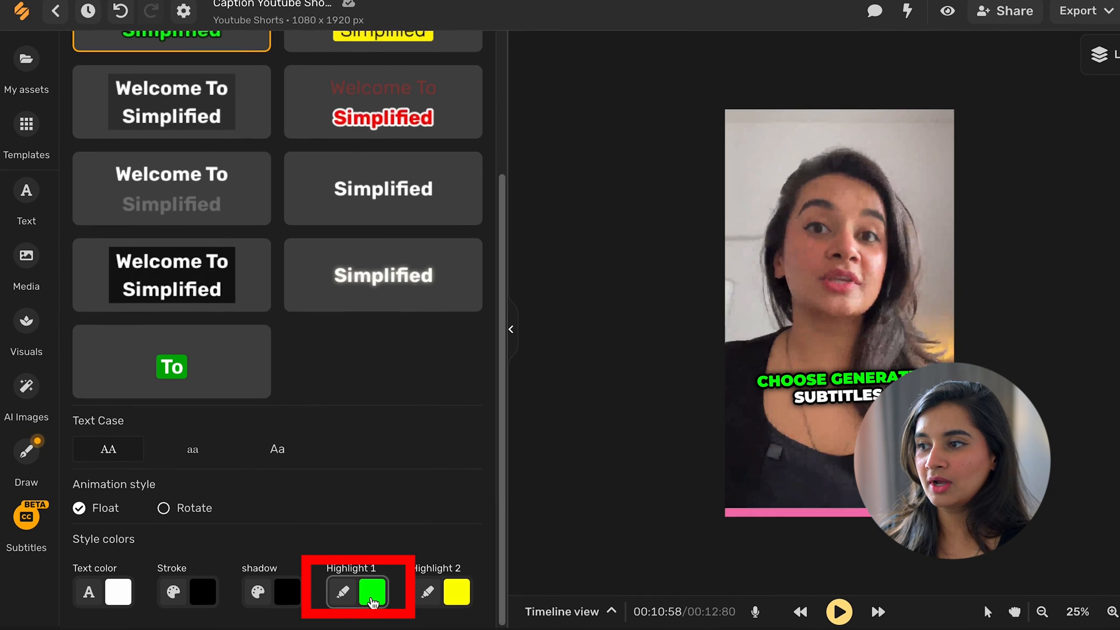
pyautogui.click(371, 592)
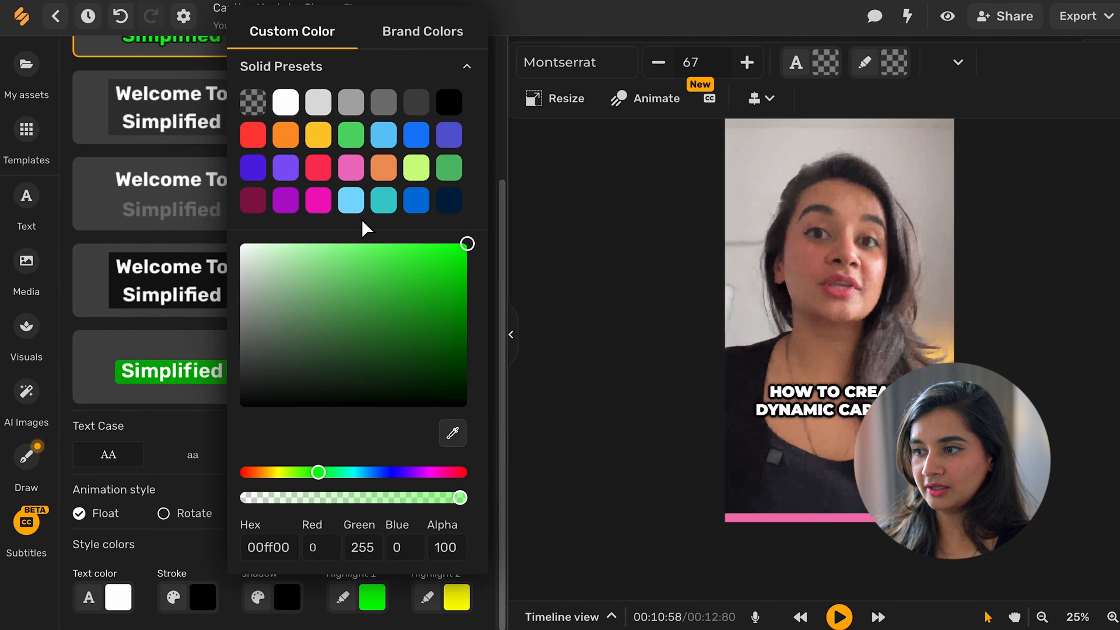
pyautogui.click(839, 616)
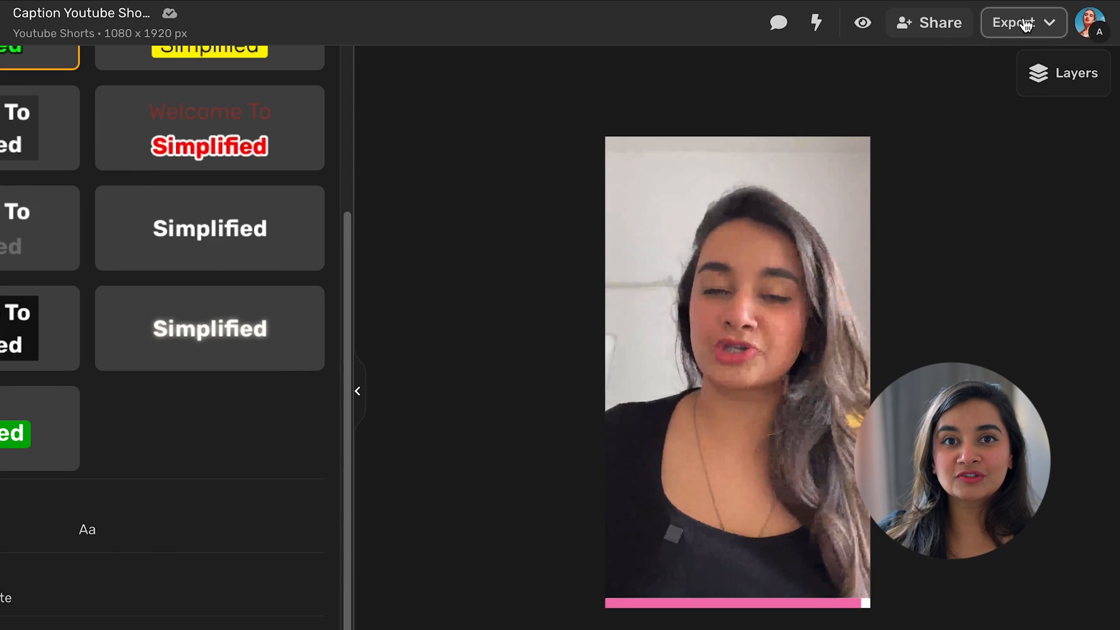
# Show the export/download options and scroll the Video Editor Plans & Pricing page.
pyautogui.click(1014, 22)
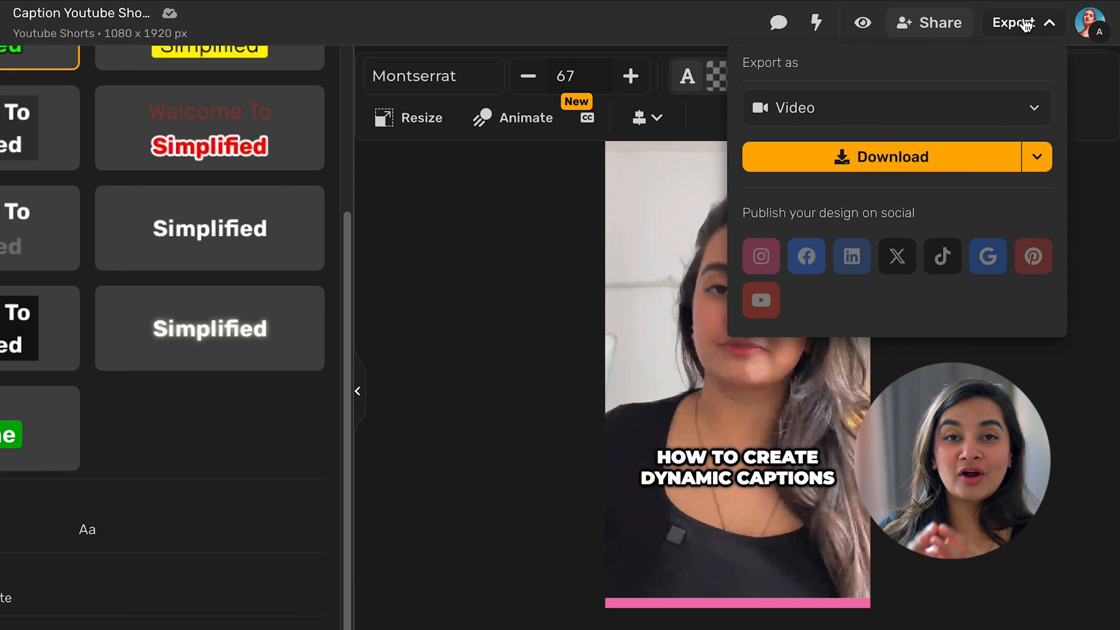
pyautogui.moveTo(806, 257)
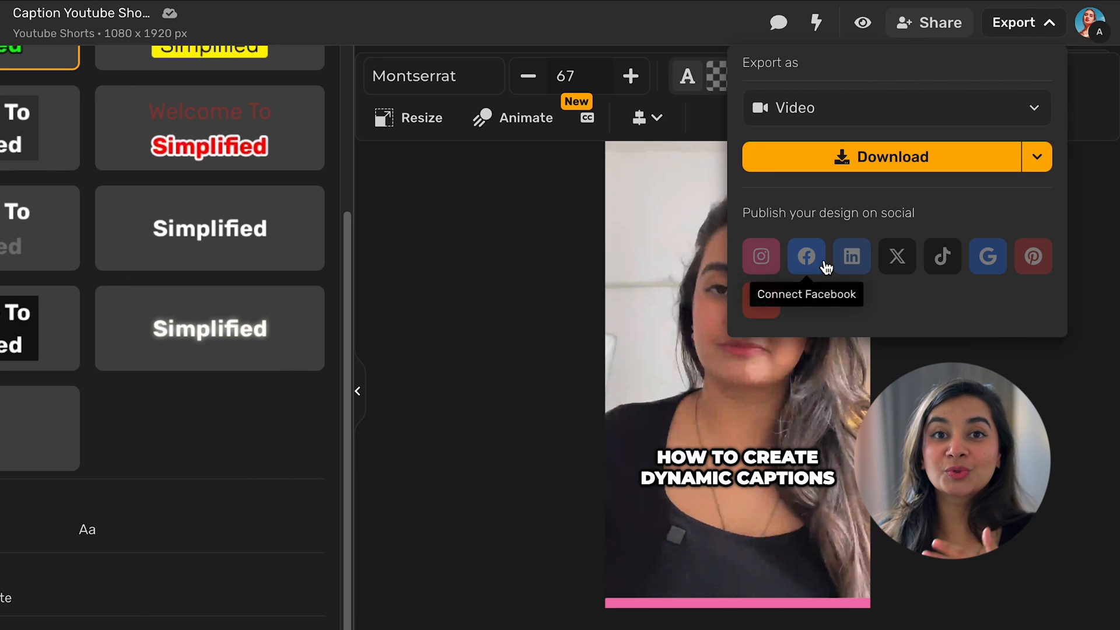
pyautogui.moveTo(867, 268)
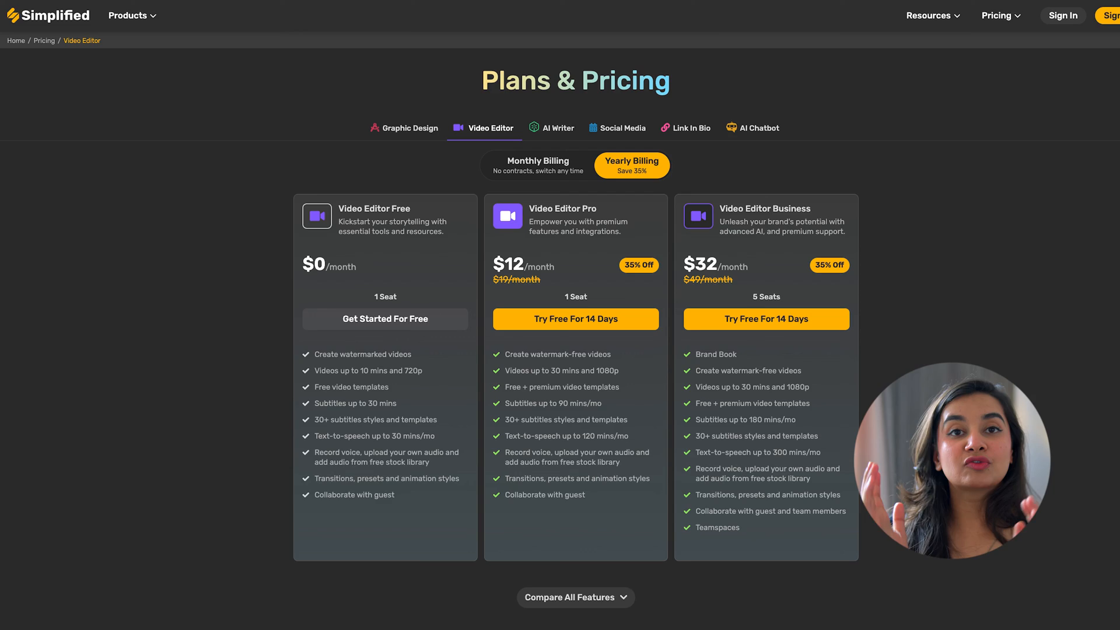
pyautogui.scroll(-3)
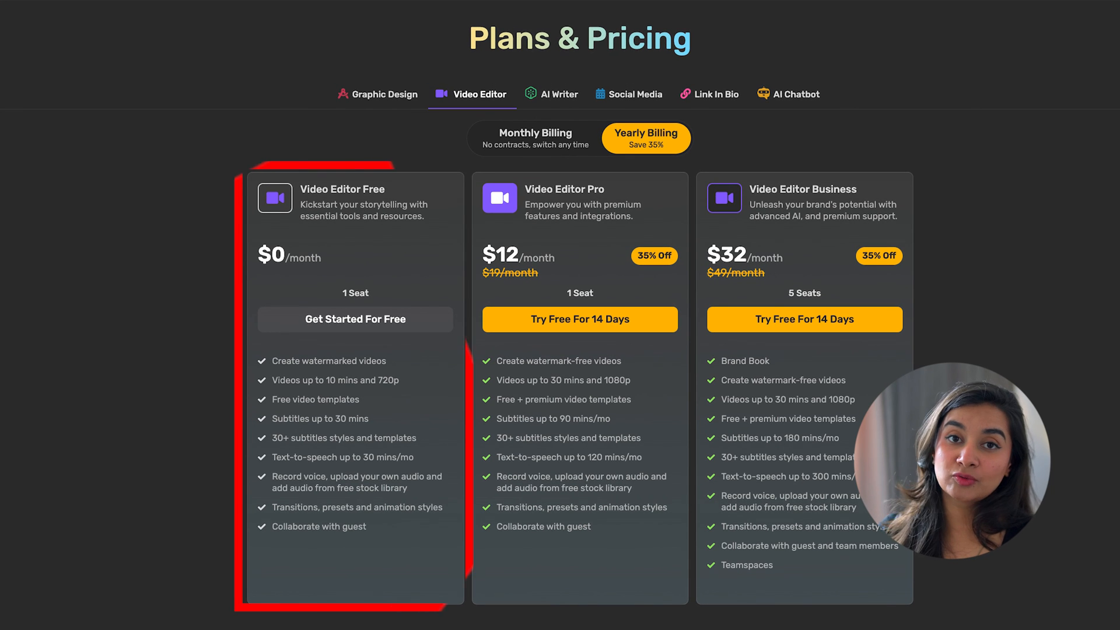